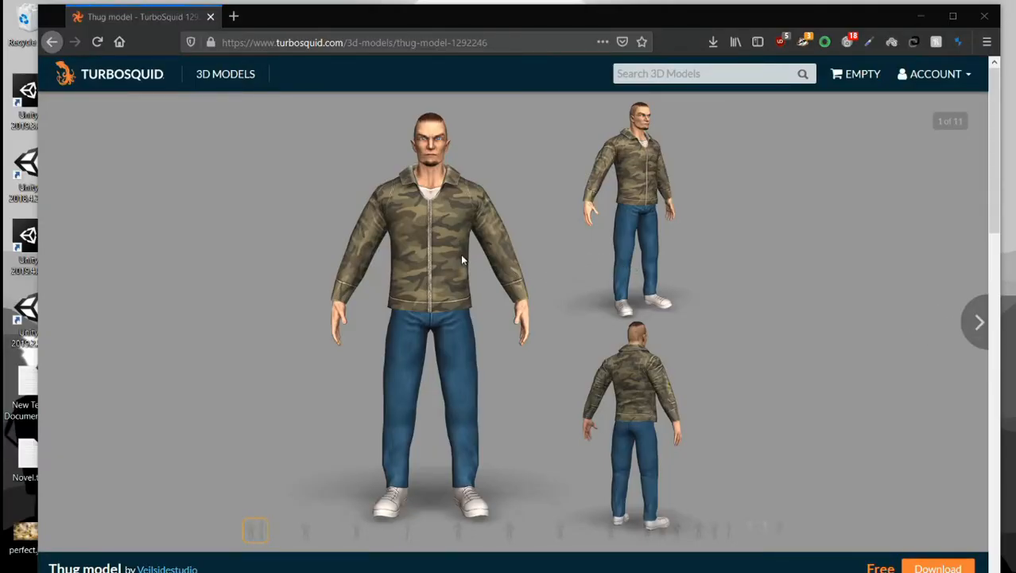
pyautogui.moveTo(464, 210)
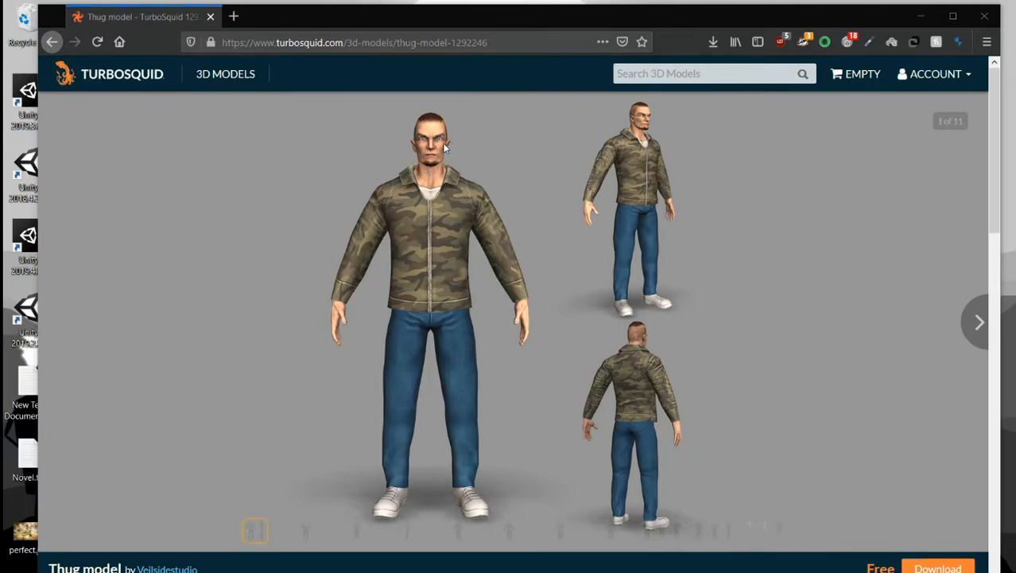
pyautogui.moveTo(388, 114)
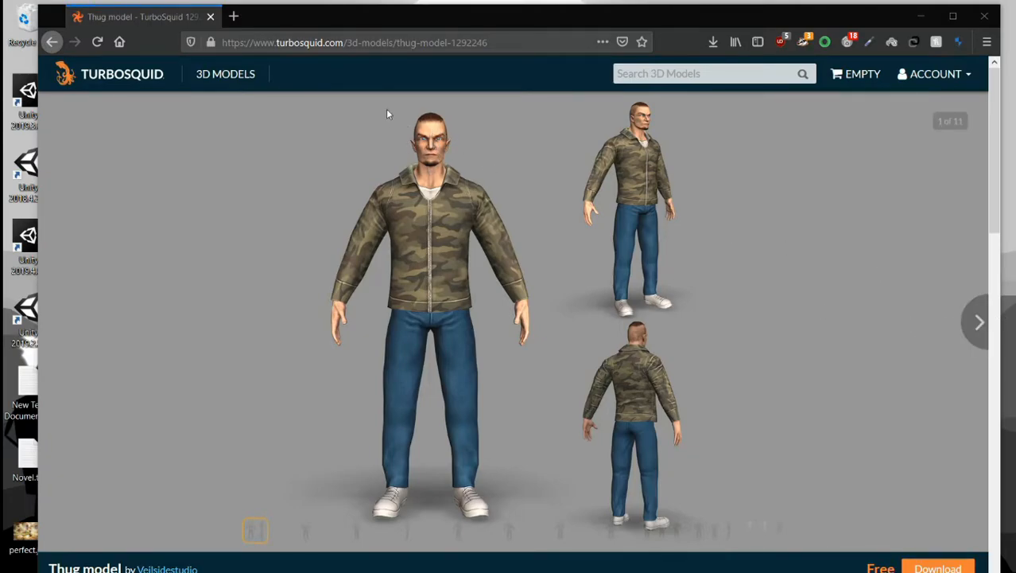
# Check via the FBX export browser that the AutoRigging blender folder holds thug.FBX, then cancel.
pyautogui.scroll(-3)
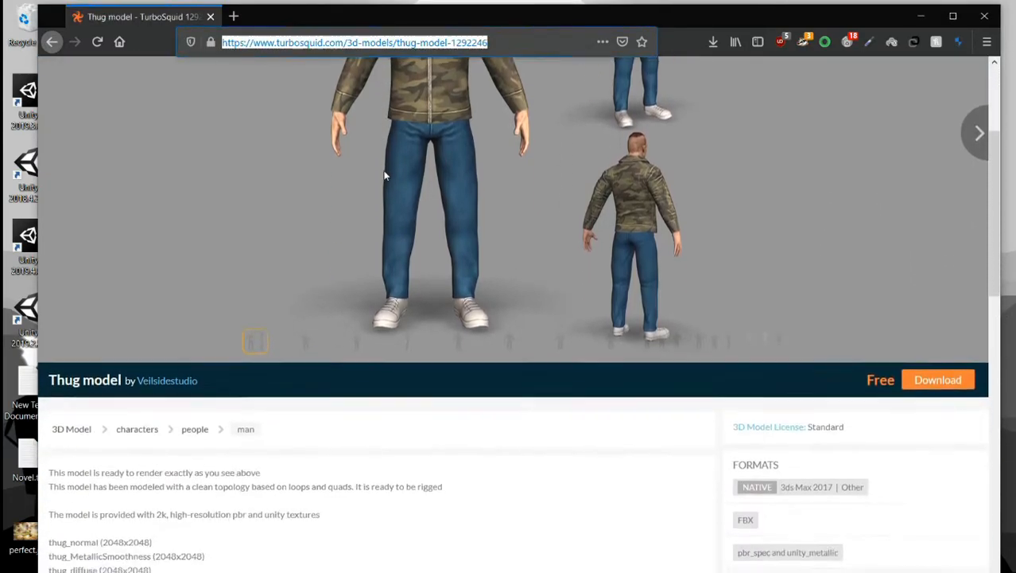
pyautogui.scroll(3)
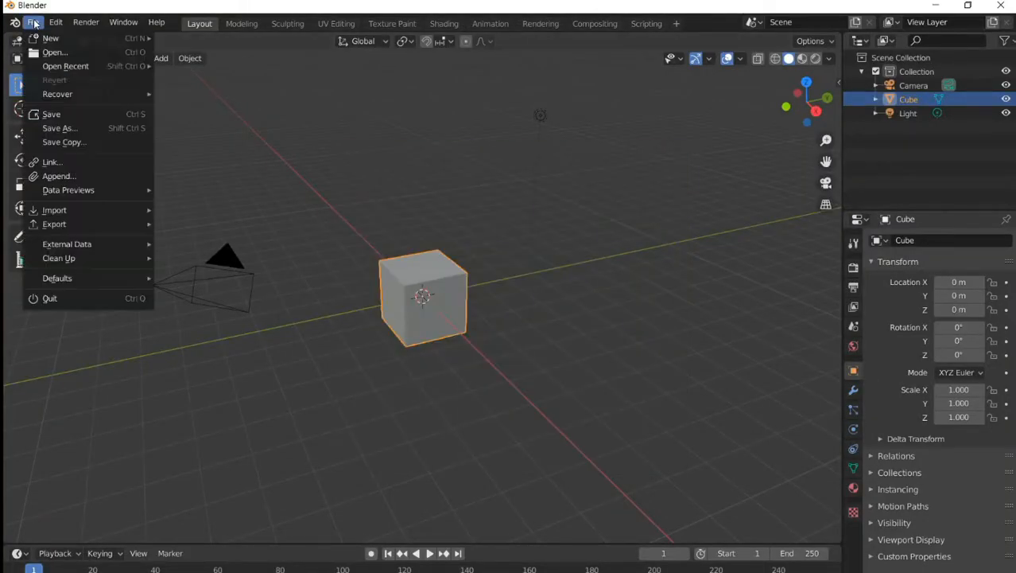
pyautogui.moveTo(67, 245)
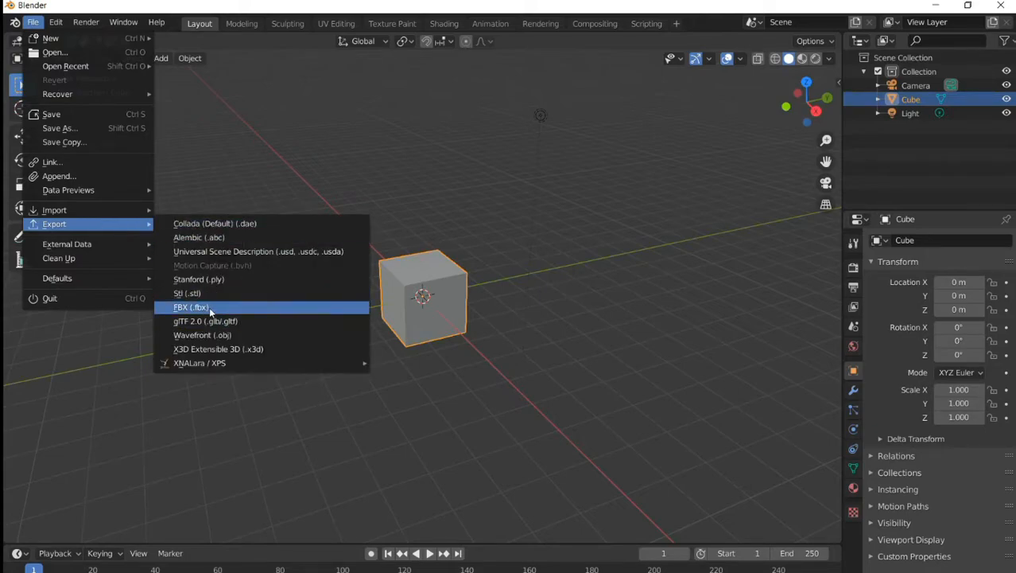
pyautogui.click(181, 307)
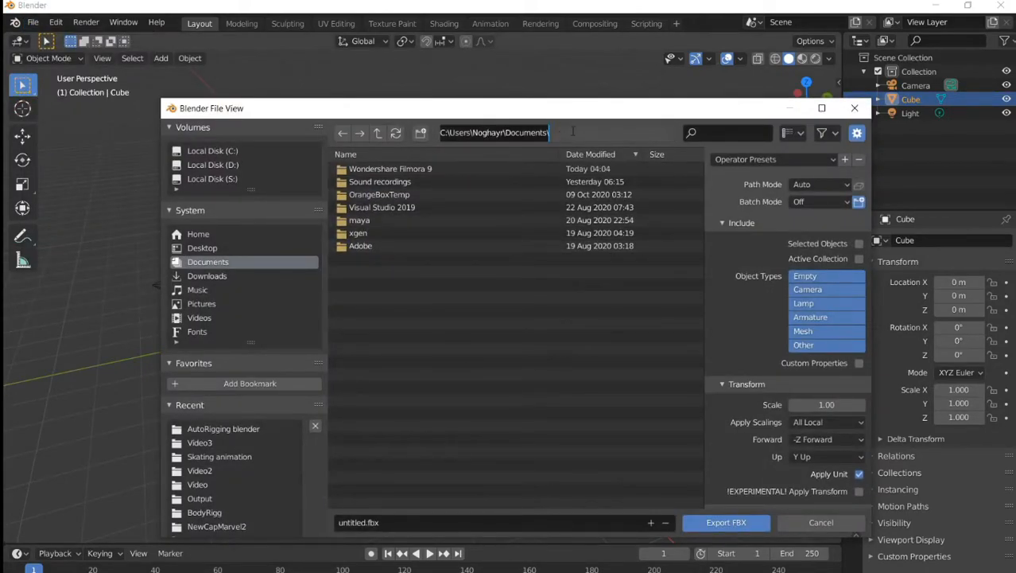
pyautogui.click(223, 429)
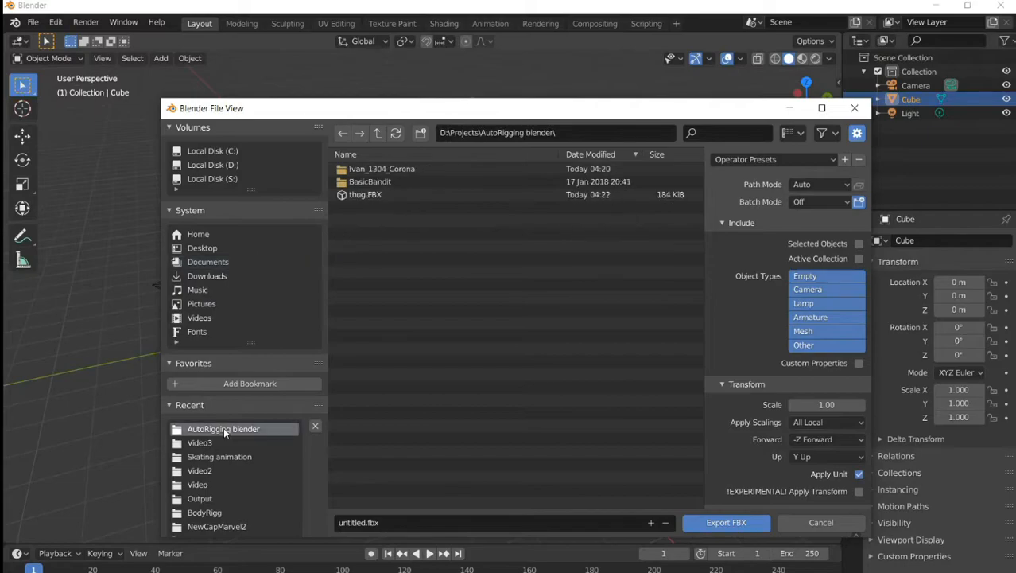
pyautogui.click(366, 194)
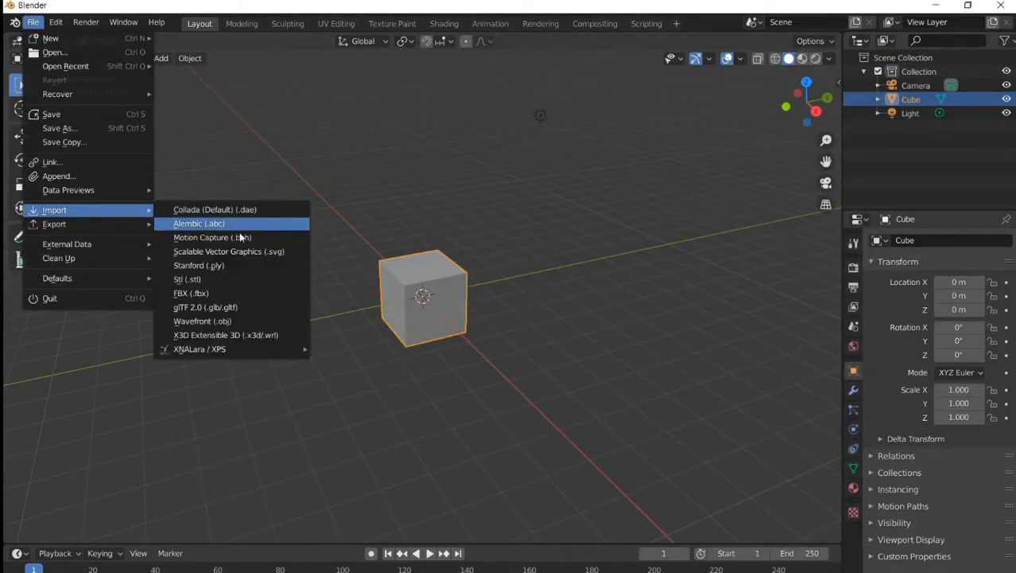
# Start an FBX import from the AutoRigging blender folder.
pyautogui.click(191, 293)
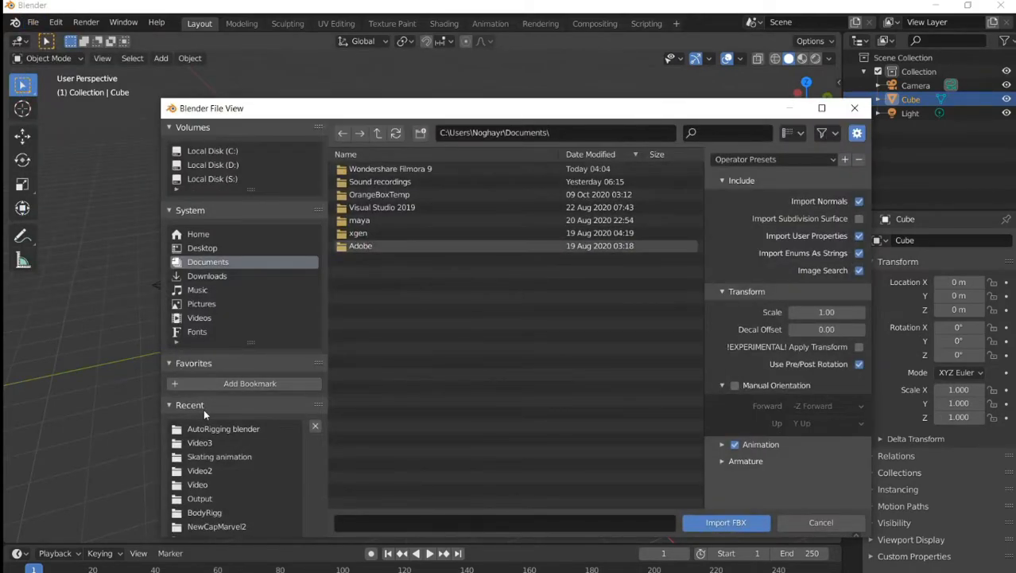
pyautogui.click(726, 522)
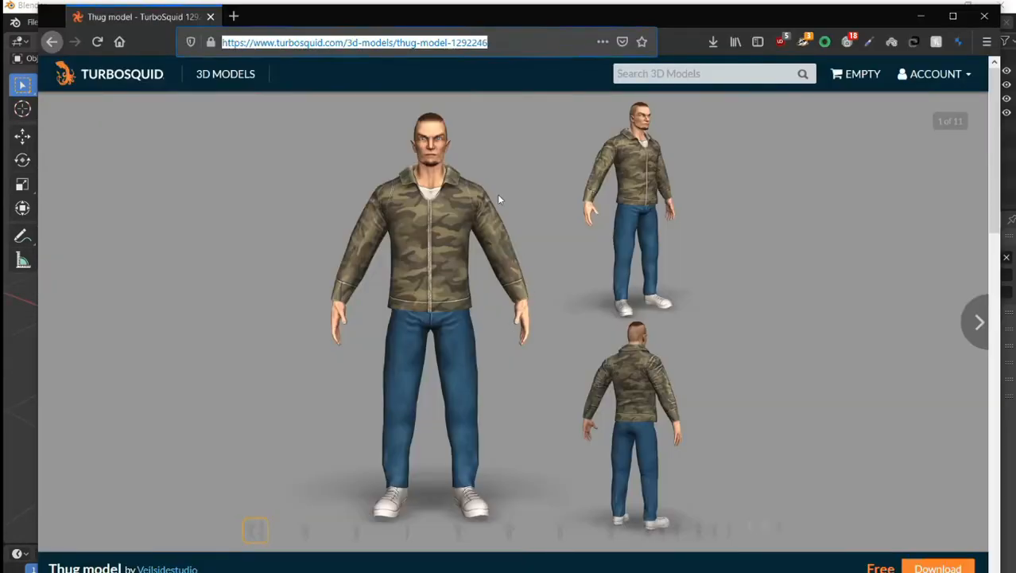
# Search the web for Mixamo and load mixamo.com from the results.
pyautogui.write('maxmimo')
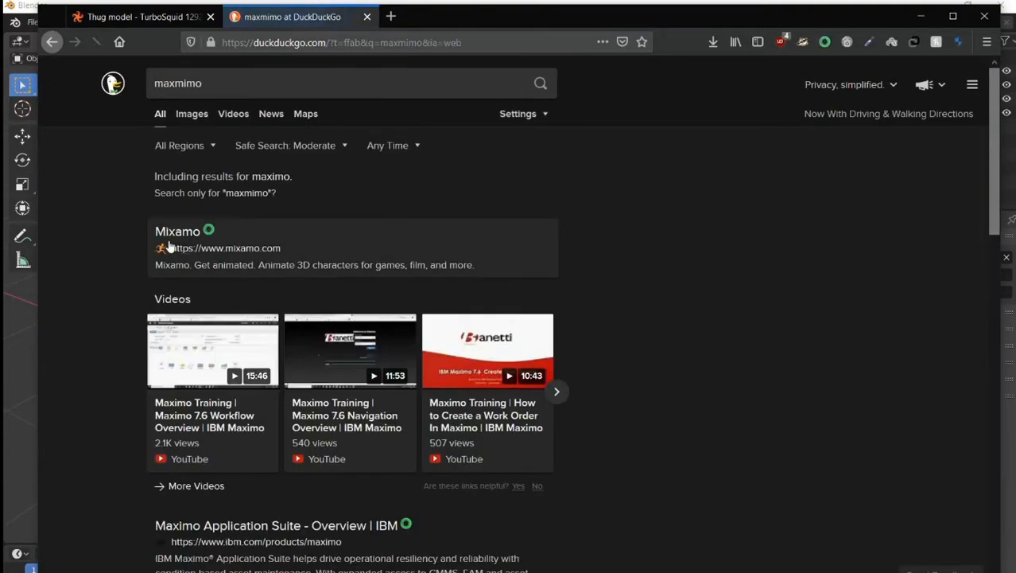
pyautogui.click(179, 230)
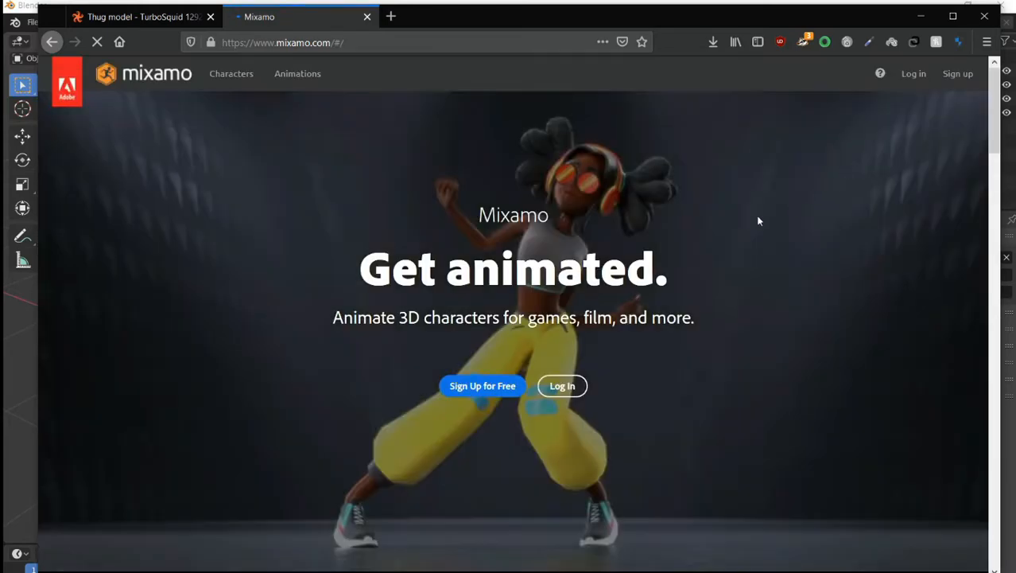
pyautogui.moveTo(894, 219)
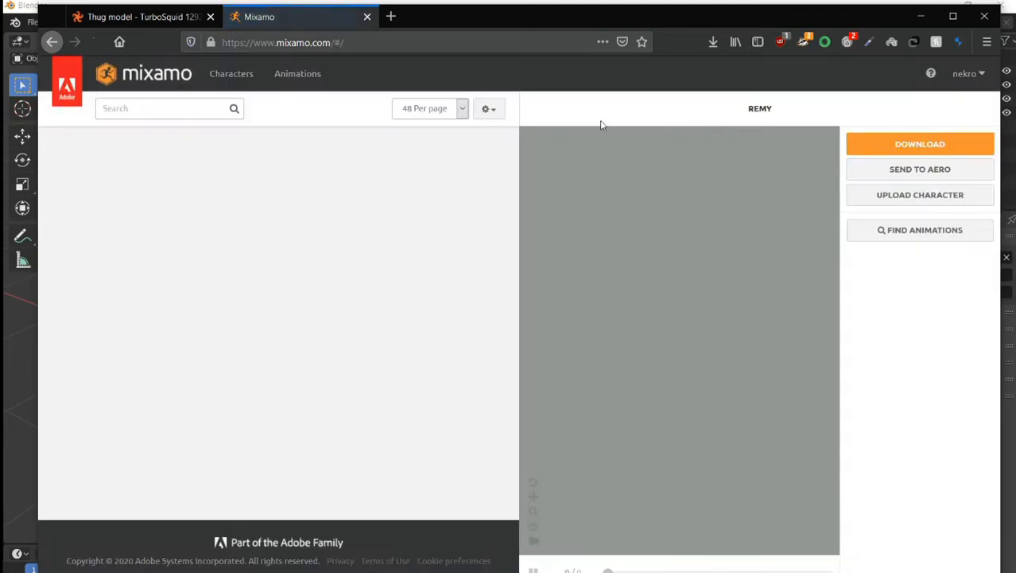
# Upload thug.FBX as a new Mixamo character and proceed to marker placement.
pyautogui.click(920, 195)
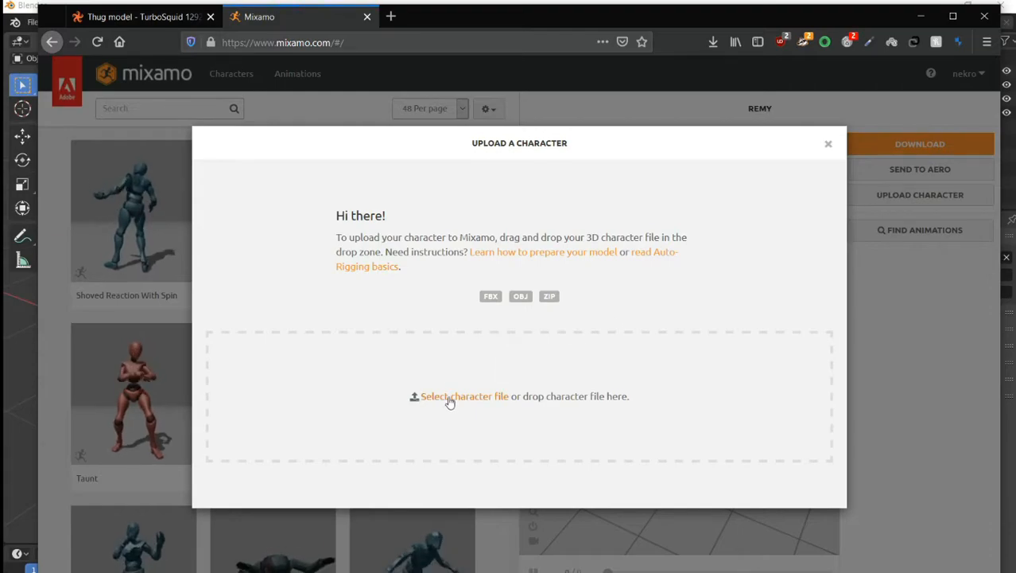
pyautogui.click(465, 396)
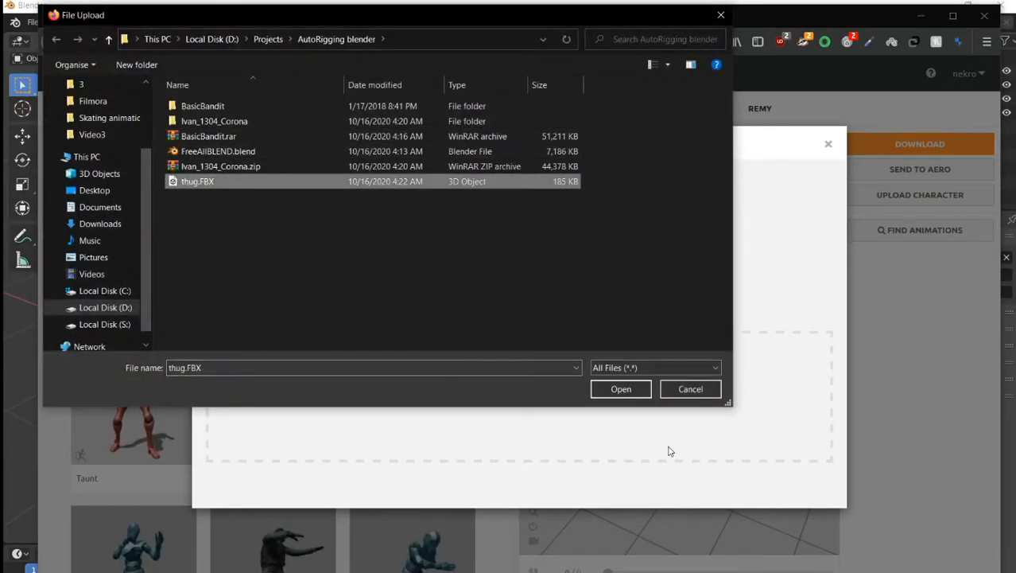
pyautogui.click(621, 388)
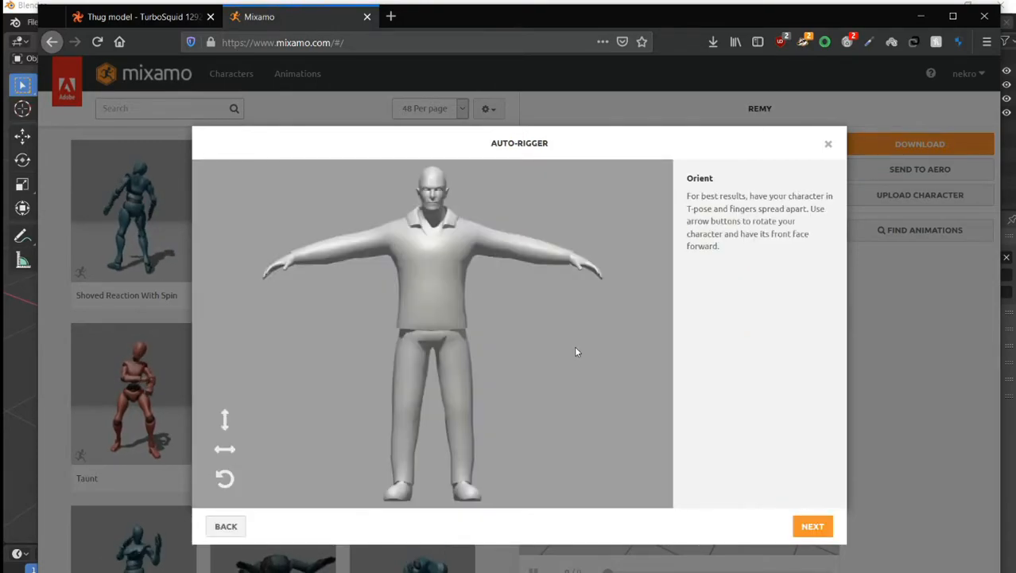
pyautogui.click(812, 525)
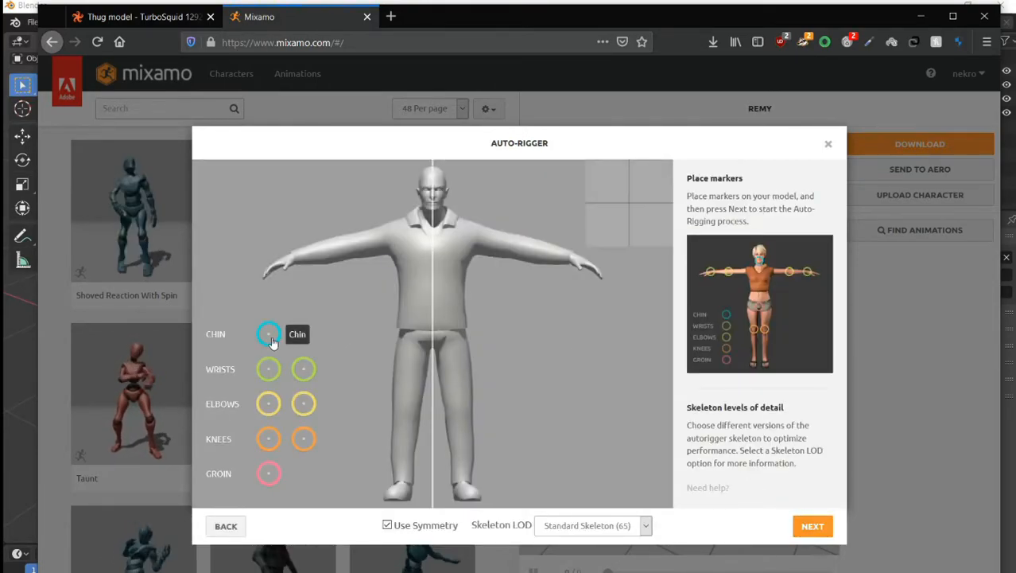
# Place the chin marker on the model and launch auto-rigging.
pyautogui.moveTo(269, 334); pyautogui.dragTo(432, 207)
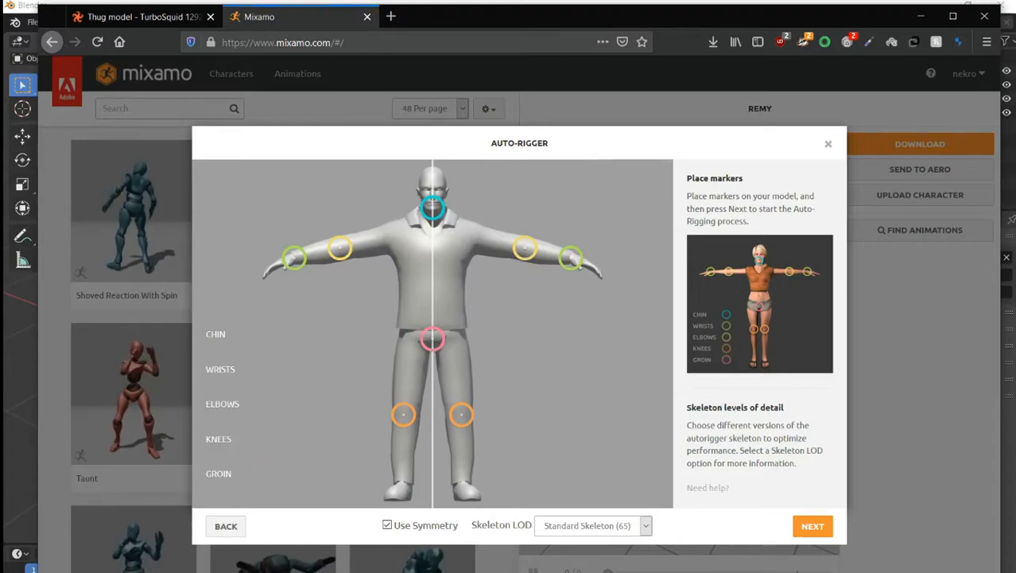
pyautogui.click(811, 525)
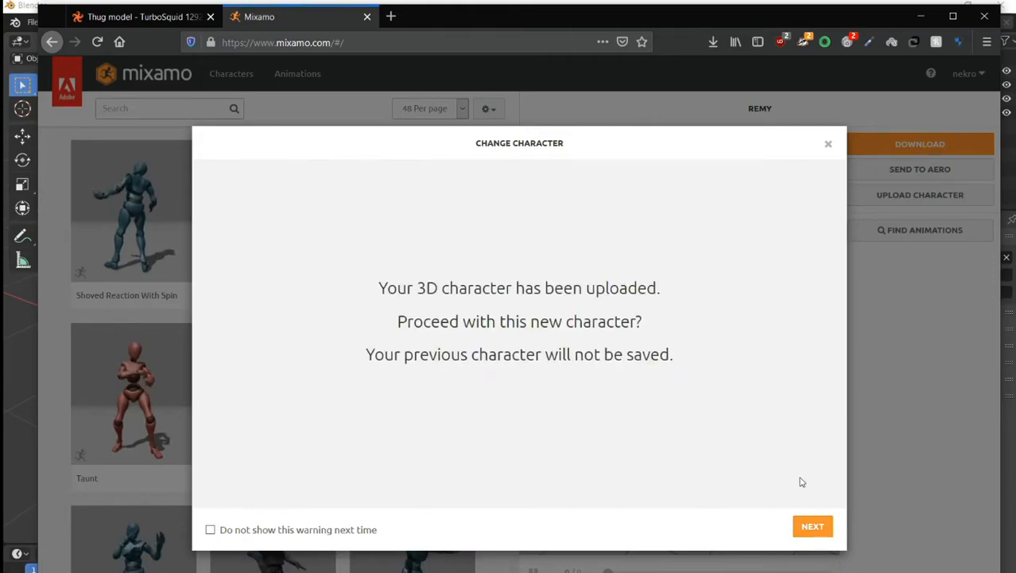
# Accept the rigged Thug as the current character and download it.
pyautogui.click(813, 525)
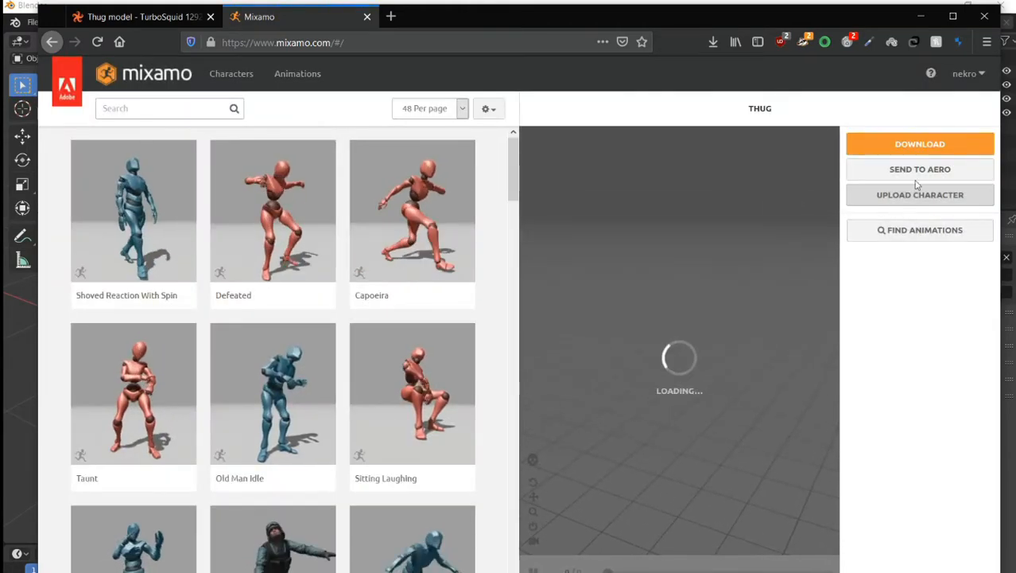
pyautogui.click(919, 143)
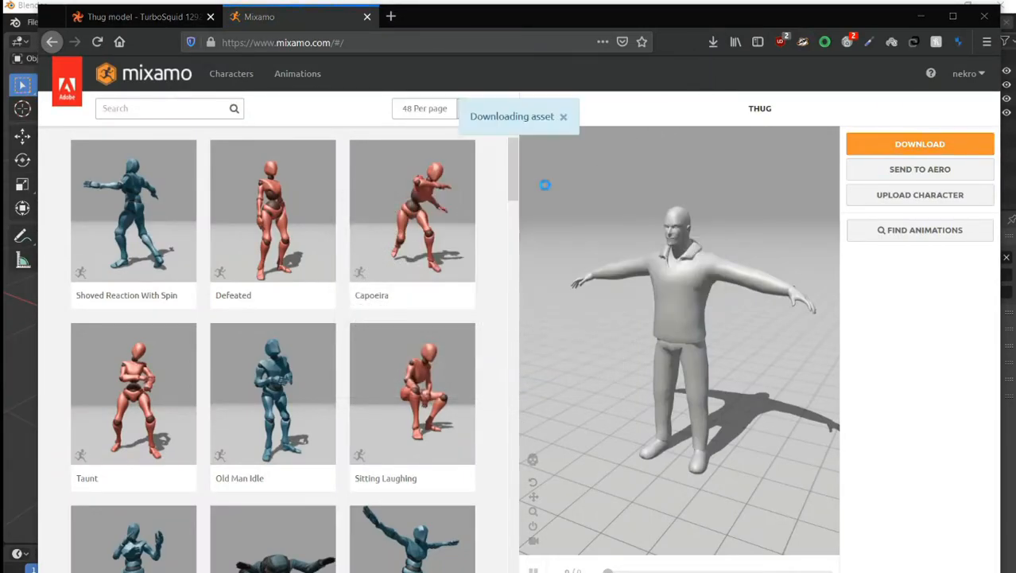
# Rename the downloaded rig to thug_Rigged.fbx and move it into the AutoRigging blender folder.
pyautogui.rightClick(448, 184)
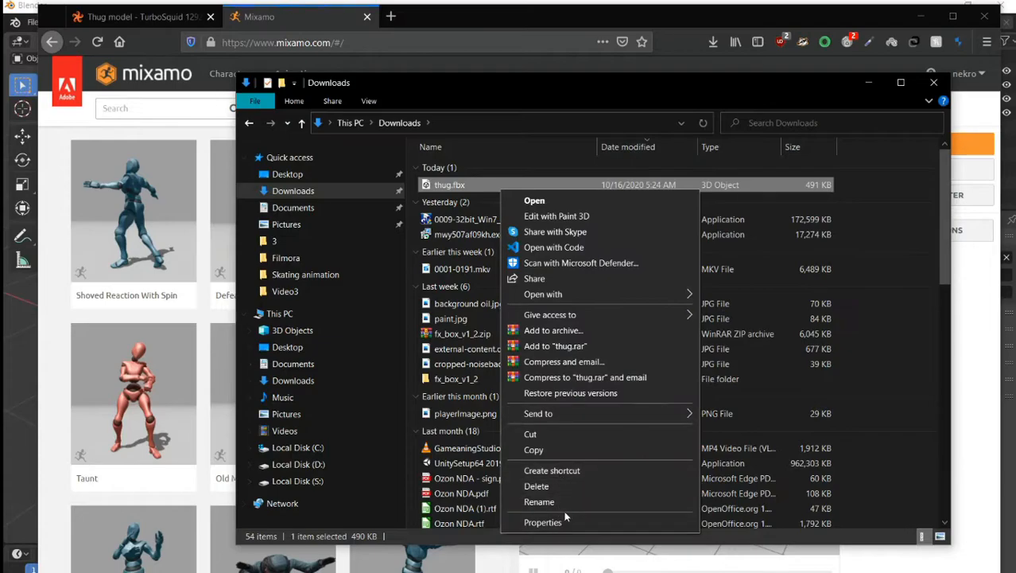
pyautogui.click(539, 500)
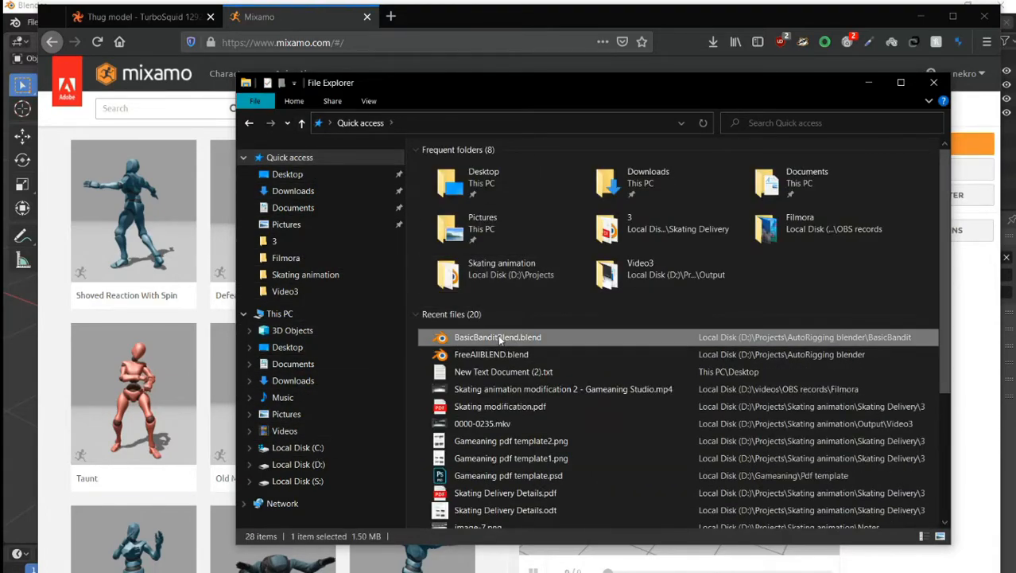
pyautogui.doubleClick(497, 337)
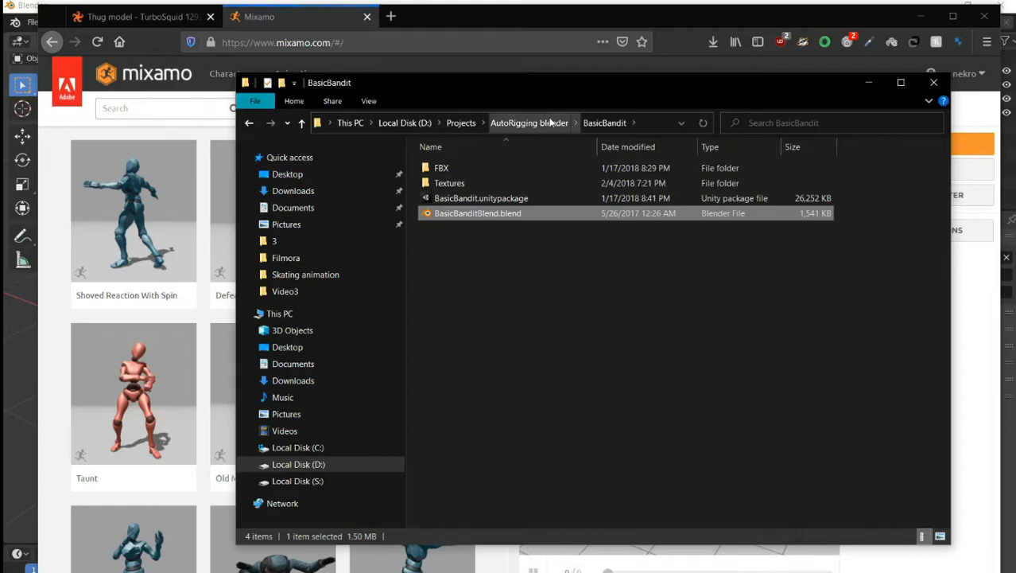
pyautogui.click(528, 123)
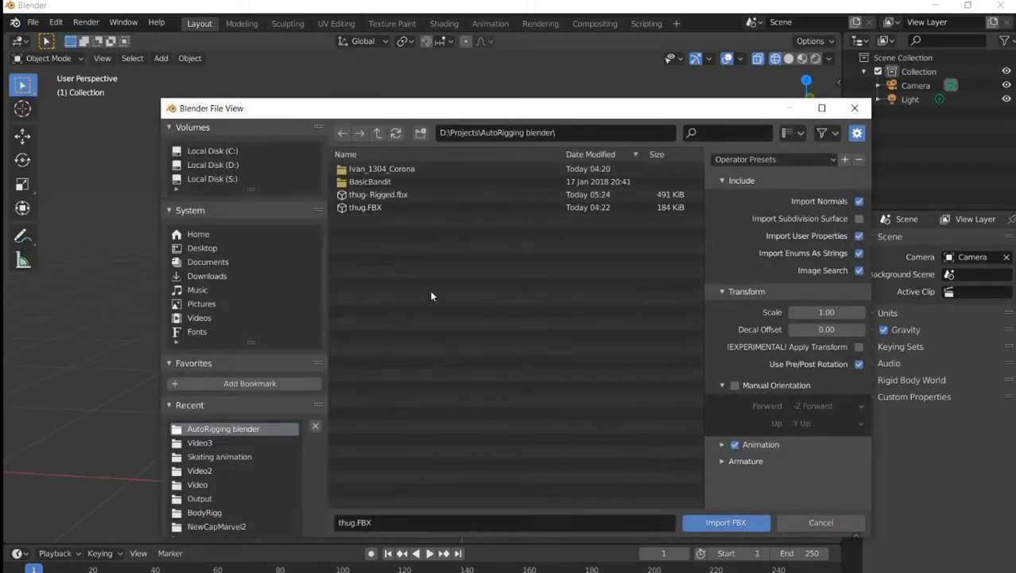
# Import thug_Rigged.fbx and show the T-posed mesh as wireframe to reveal the armature.
pyautogui.click(725, 522)
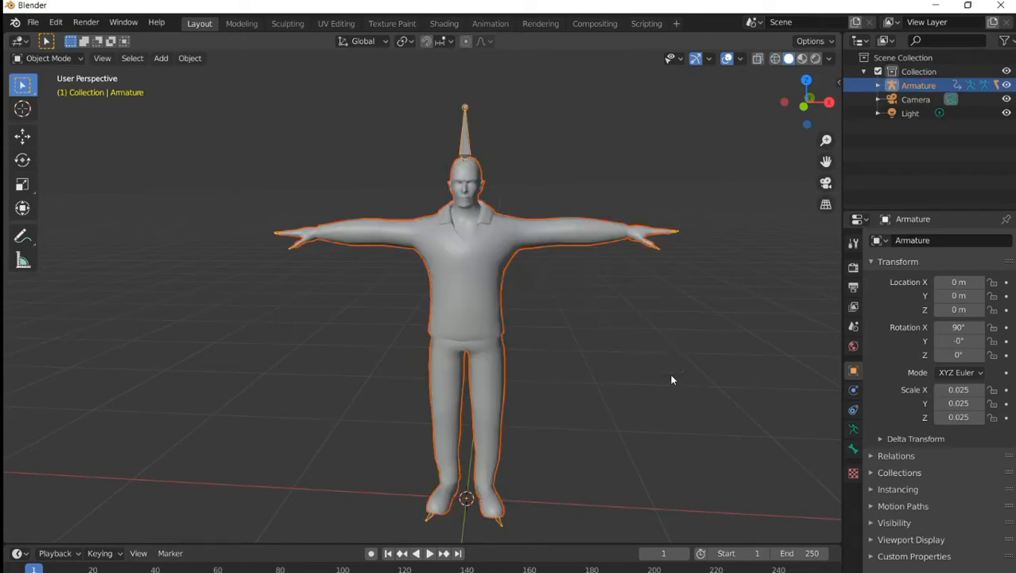
pyautogui.press('3')
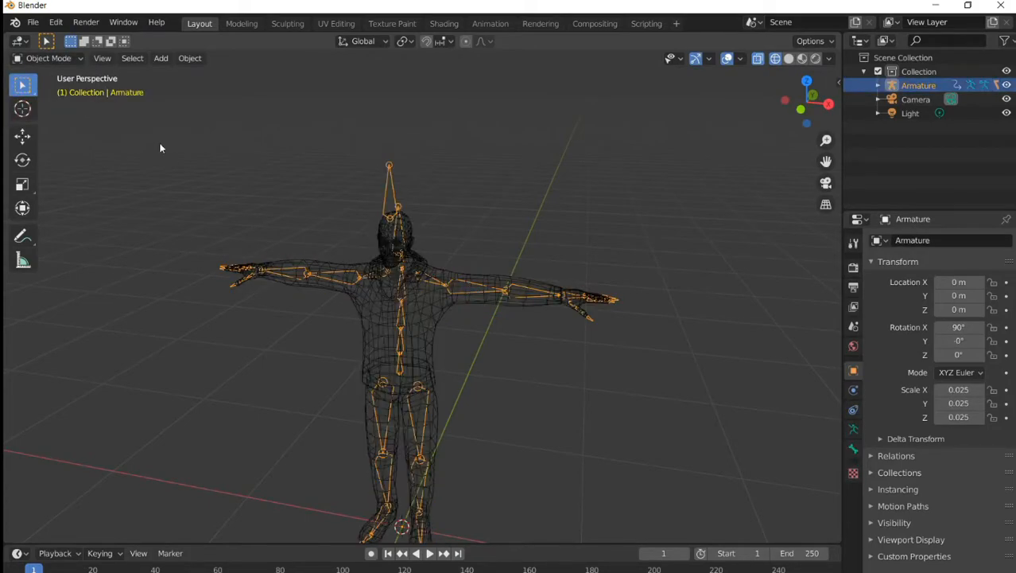
# Enter Pose Mode and rotate the left upper leg bone outward, adjusting viewport shading.
pyautogui.click(47, 57)
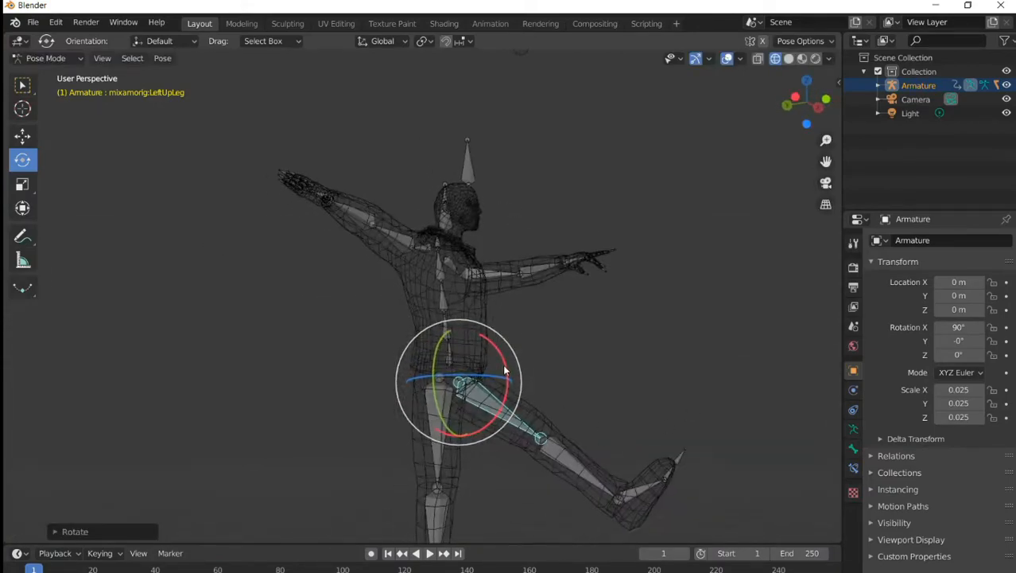
pyautogui.press('z')
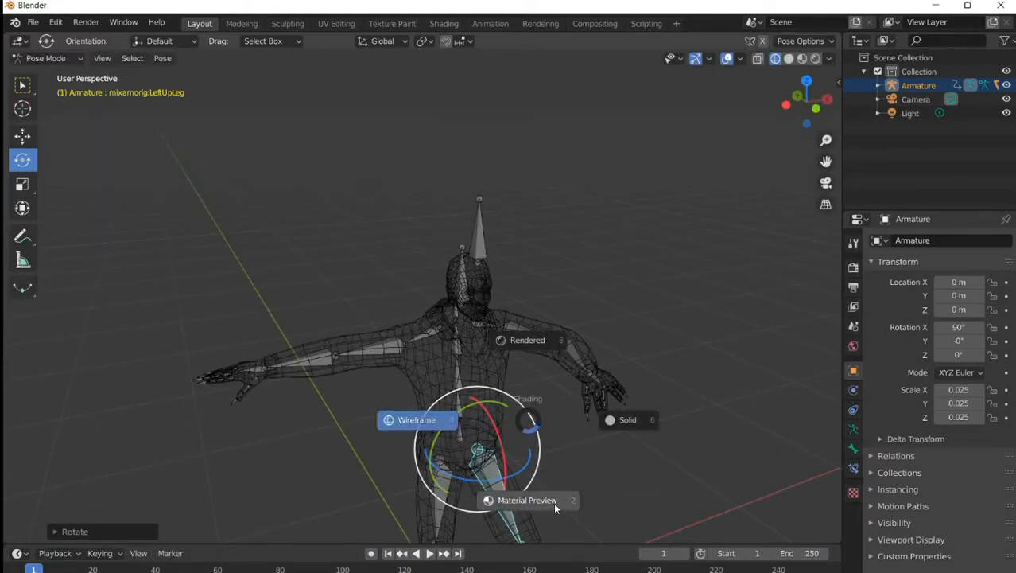